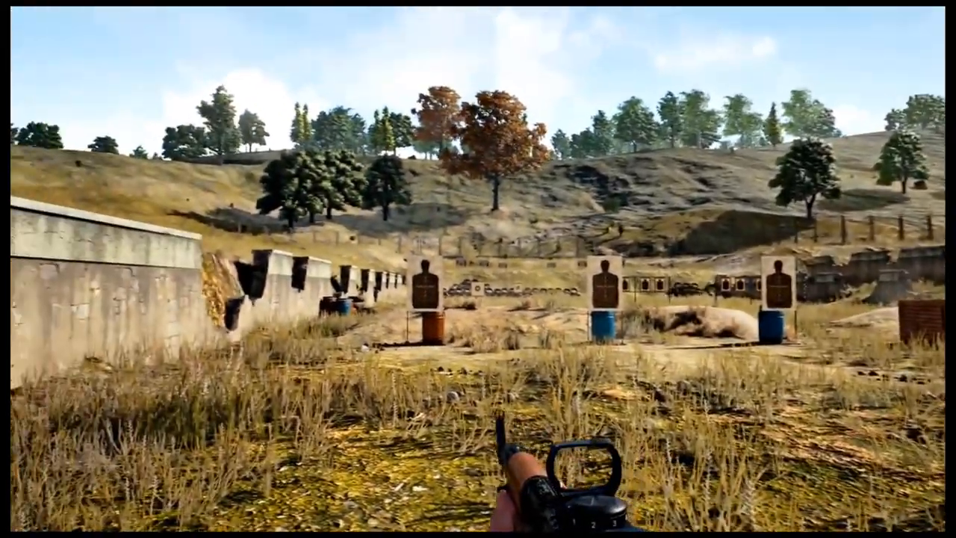
{"action": "right_click", "coordinate": [477, 269]}
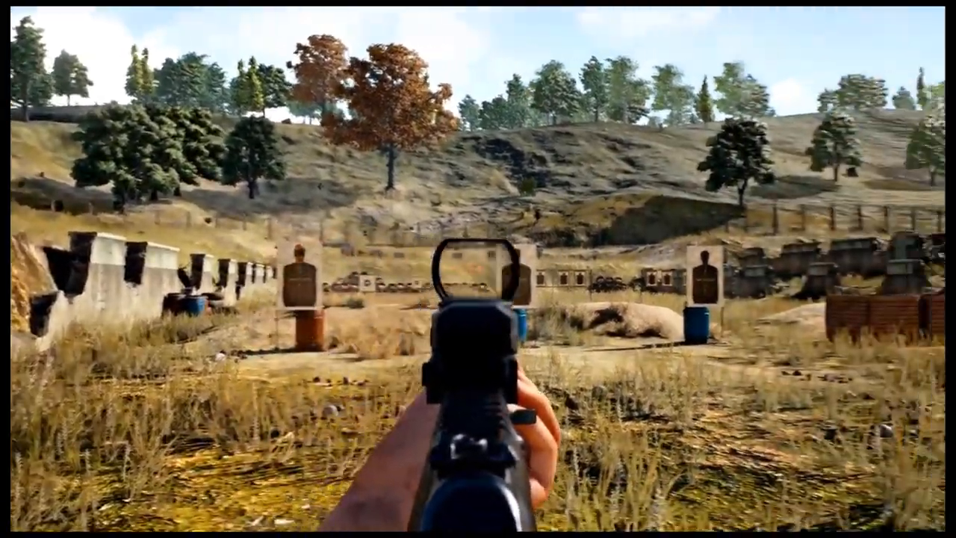